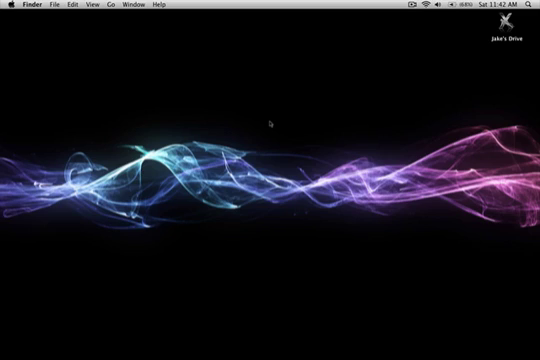
mouse_move(308, 240)
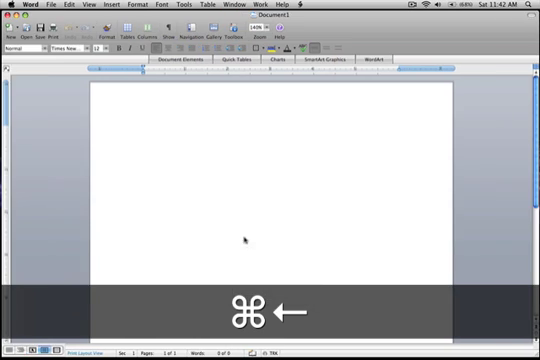
key("cmd+Left")
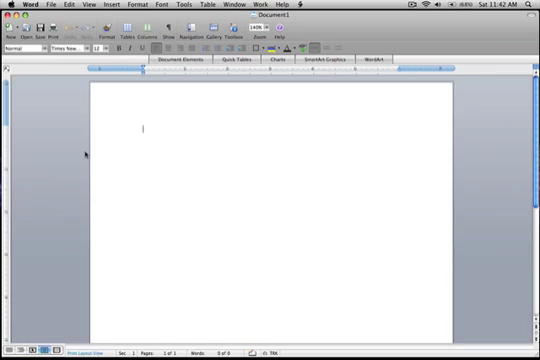
mouse_move(496, 114)
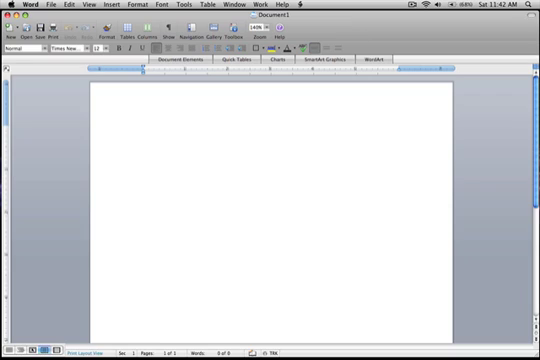
left_click(148, 128)
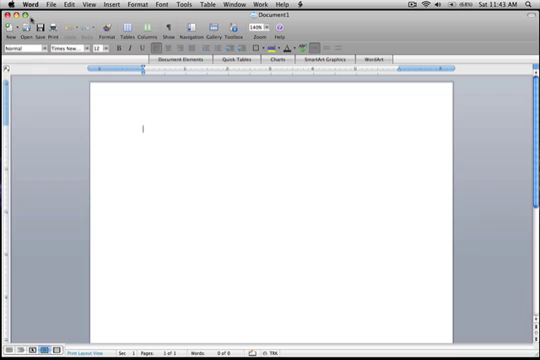
mouse_move(276, 156)
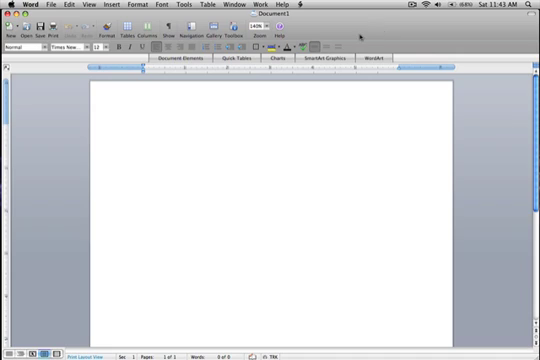
left_click(146, 128)
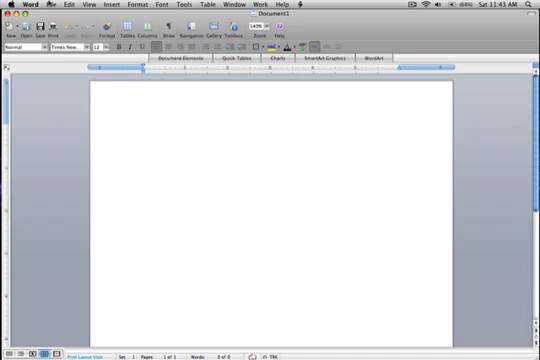
left_click(148, 128)
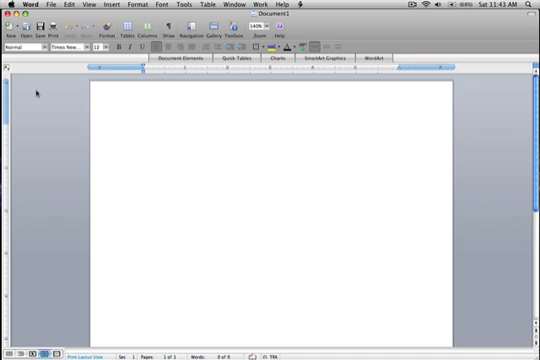
mouse_move(92, 244)
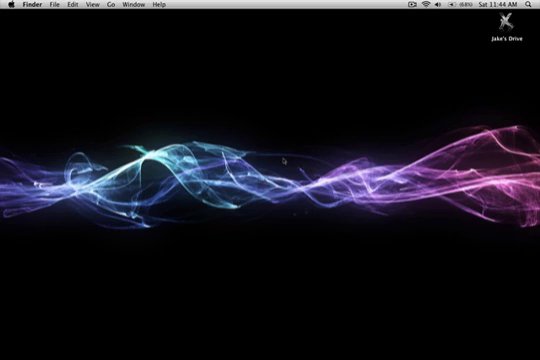
mouse_move(292, 156)
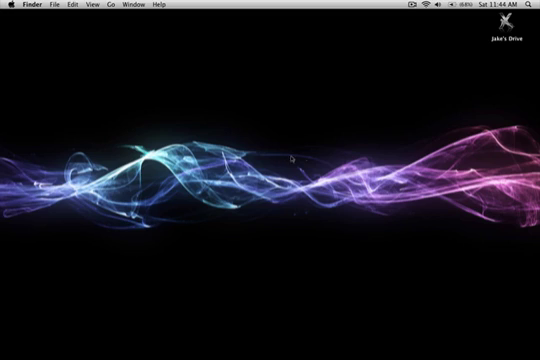
mouse_move(262, 132)
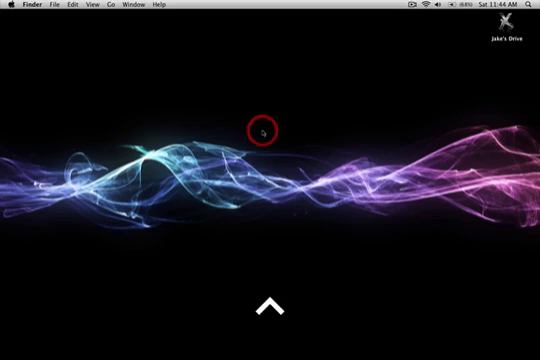
Step: Reveal the auto-hidden Dock at the edge of the Finder desktop
right_click(262, 128)
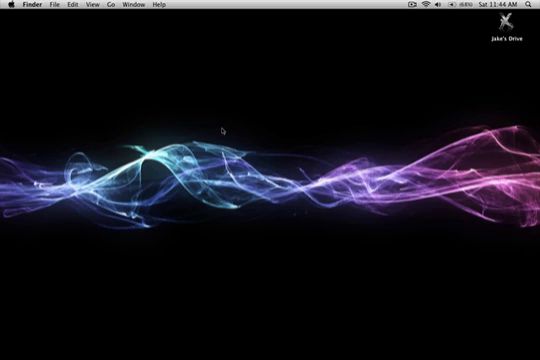
mouse_move(284, 142)
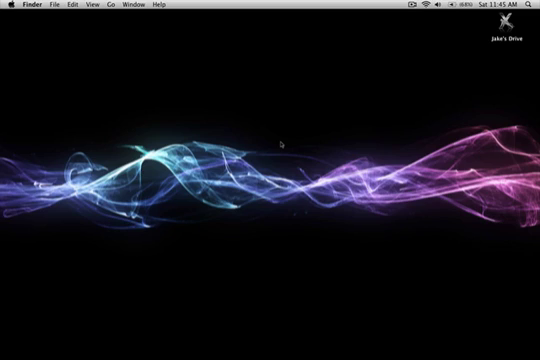
mouse_move(252, 136)
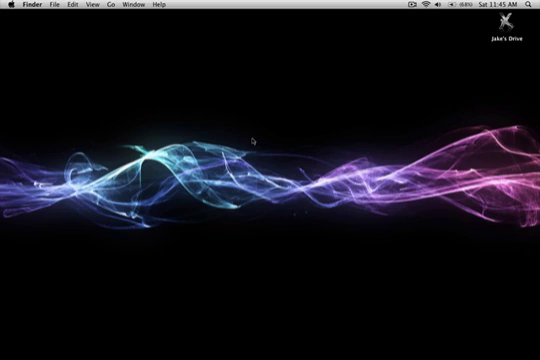
mouse_move(248, 132)
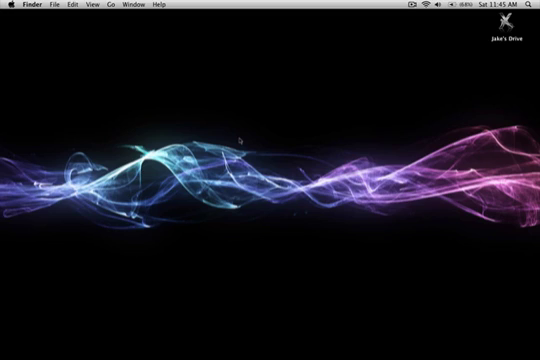
mouse_move(350, 188)
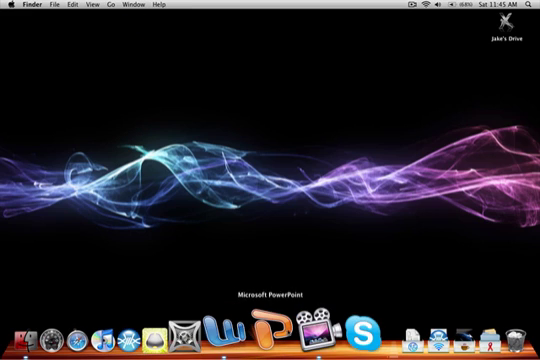
Step: Relaunch Word from the Dock and open its Preferences dialog from the Word menu
left_click(222, 332)
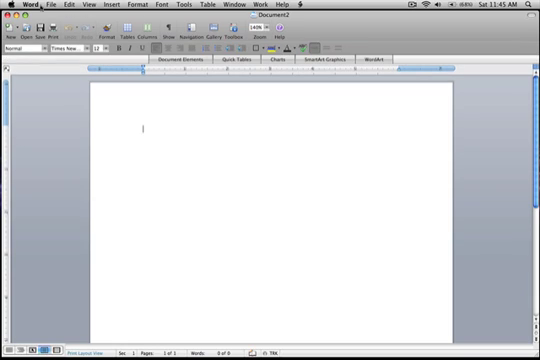
left_click(20, 4)
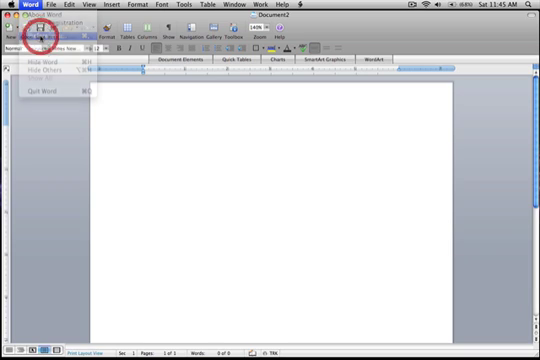
left_click(40, 38)
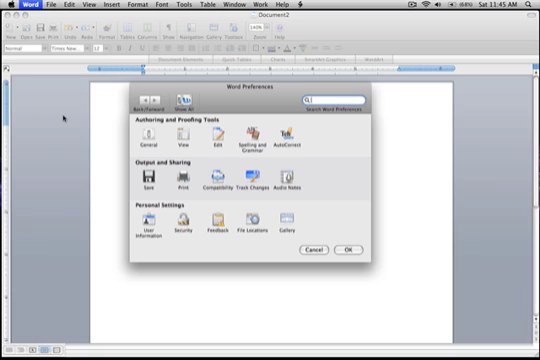
mouse_move(208, 100)
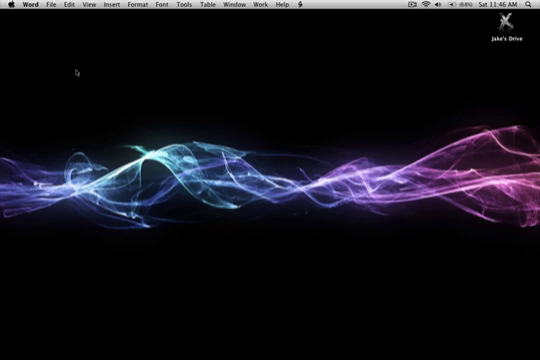
mouse_move(148, 136)
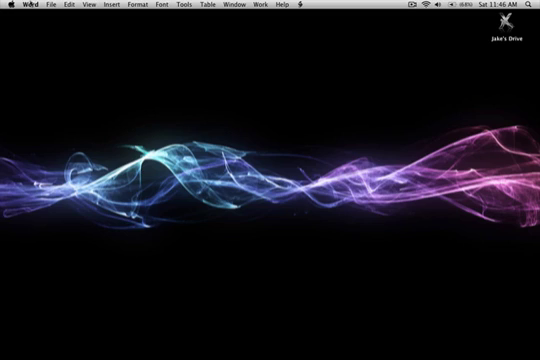
Step: Quit Microsoft Word completely with Command+Q, returning to the Finder desktop
key("cmd")
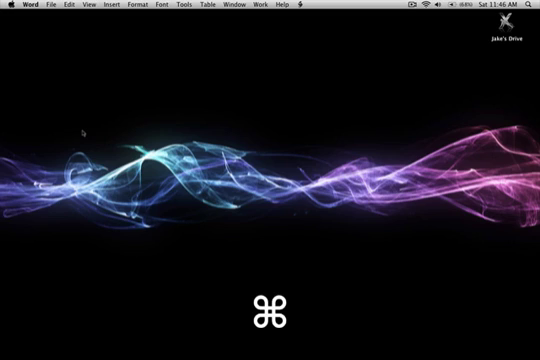
key("cmd+q")
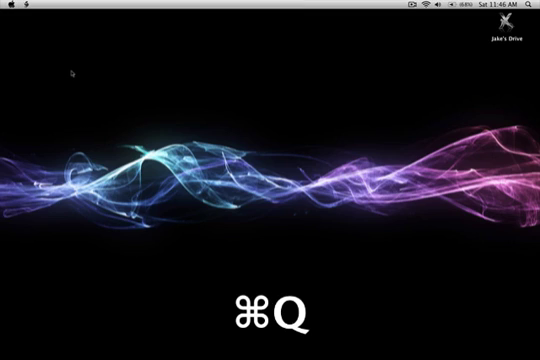
key("cmd+q")
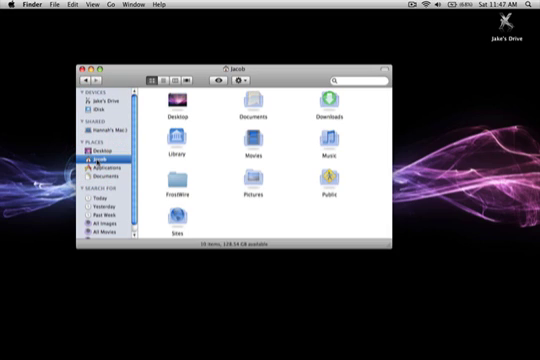
mouse_move(278, 68)
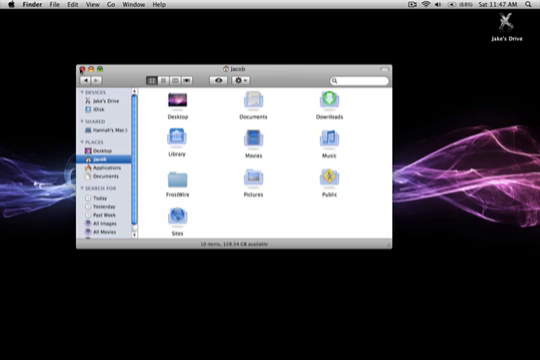
left_click(84, 60)
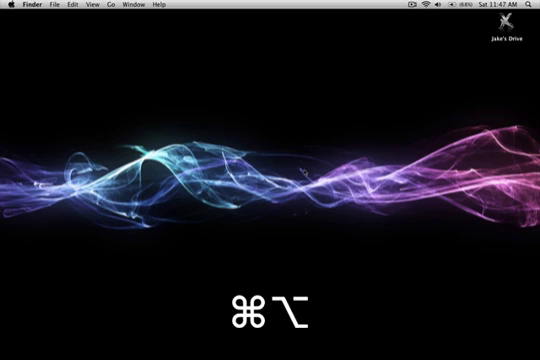
Step: Toggle Dock auto-hide with Command+Option+D, briefly showing it and hiding it again
key("cmd+alt+d")
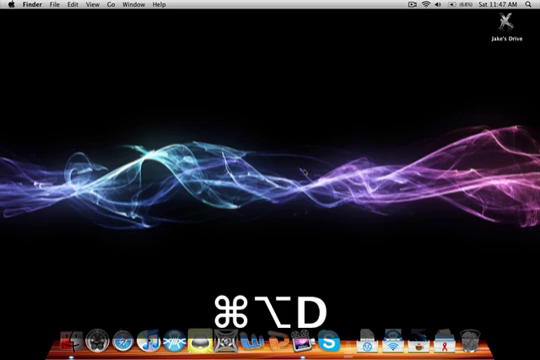
key("cmd+alt+d")
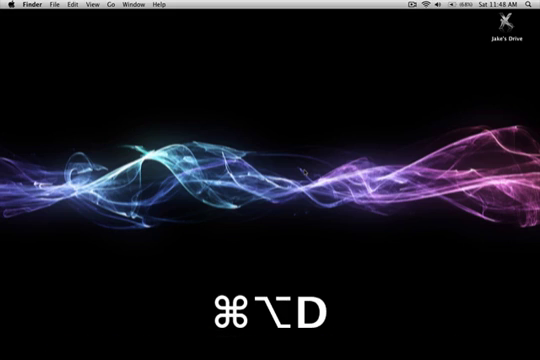
key("cmd+alt+d")
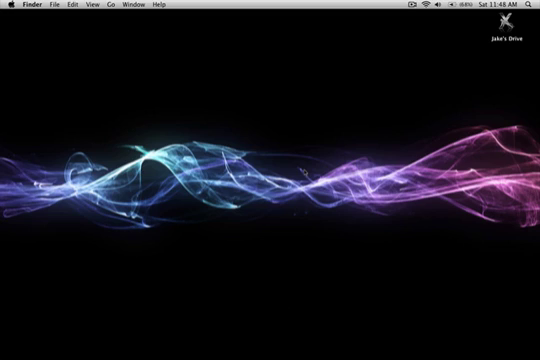
mouse_move(270, 276)
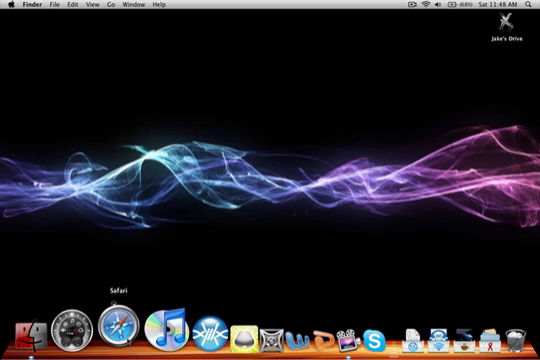
left_click(108, 316)
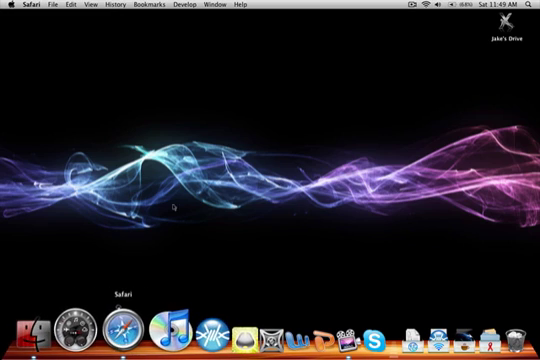
key("cmd+q")
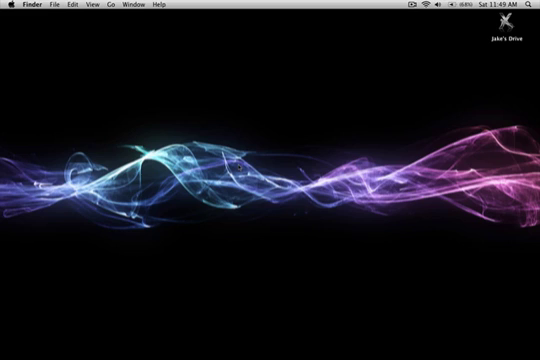
mouse_move(270, 356)
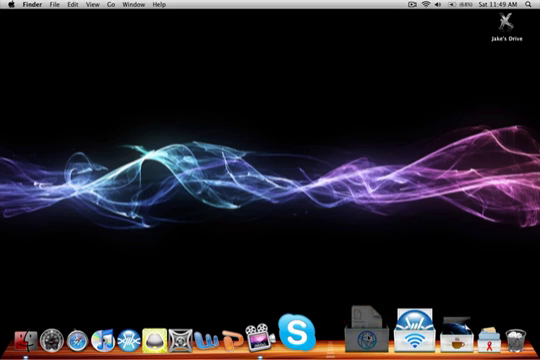
left_click(360, 332)
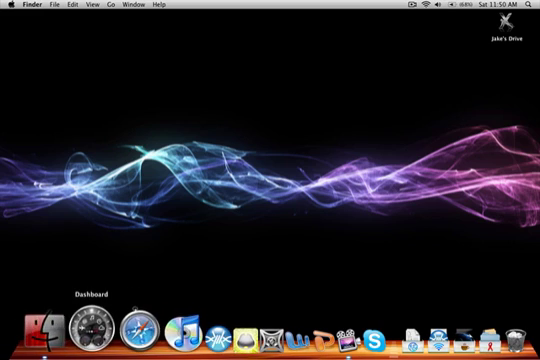
left_click(66, 328)
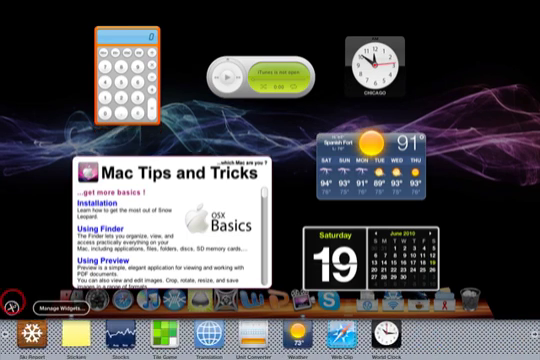
left_click(12, 296)
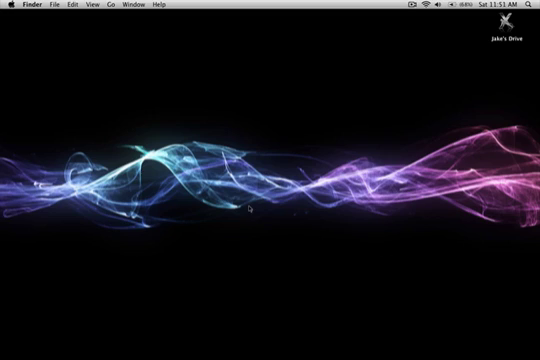
mouse_move(278, 104)
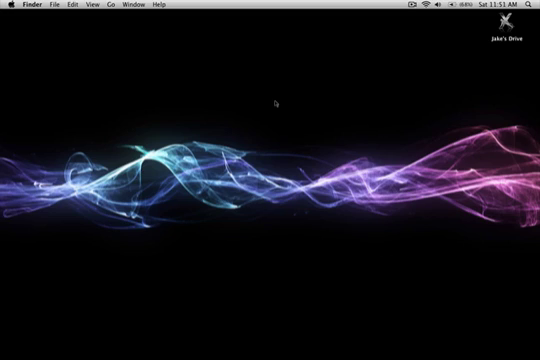